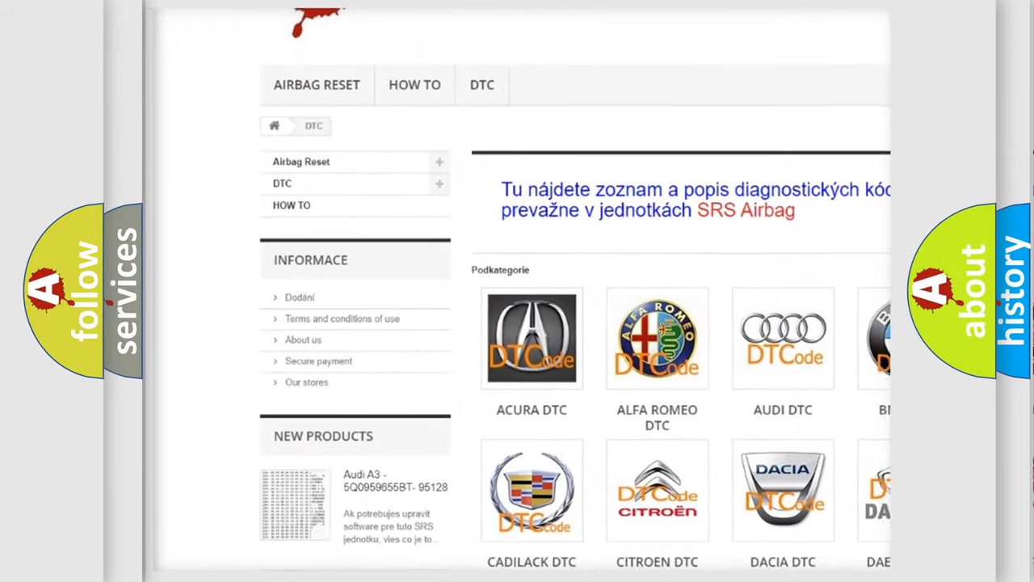
Scroll past the manufacturer logos on airbagreset.sk to the DTC code table.
{"action": "scroll", "scroll_direction": "down", "scroll_amount": 3}
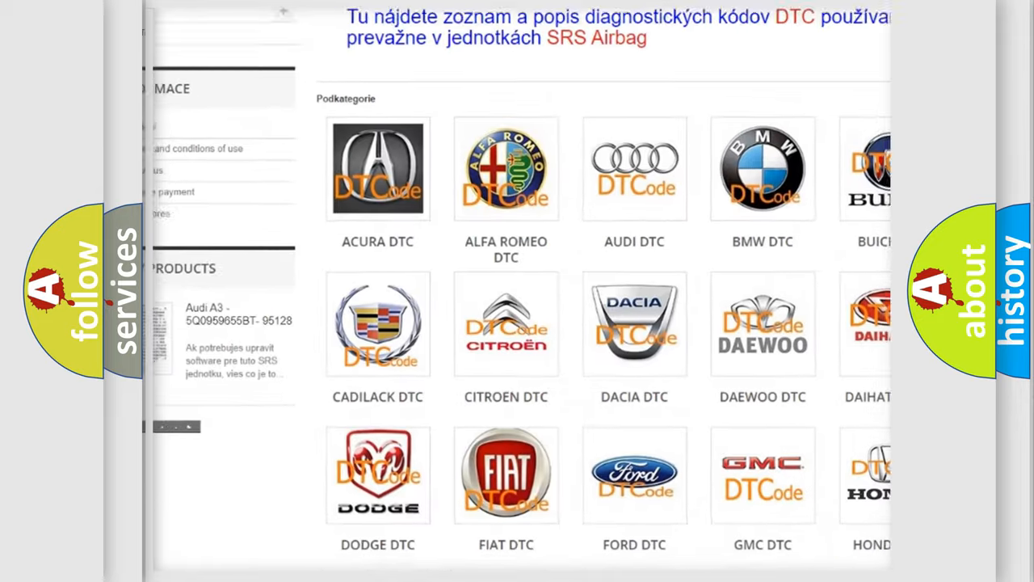
{"action": "scroll", "scroll_direction": "down", "scroll_amount": 3}
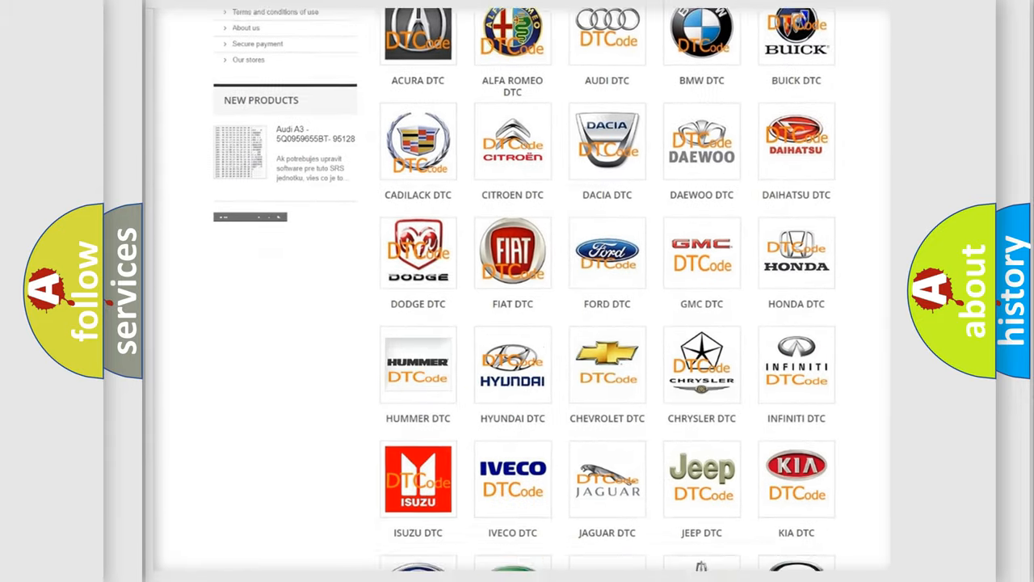
{"action": "scroll", "scroll_direction": "down", "scroll_amount": 3}
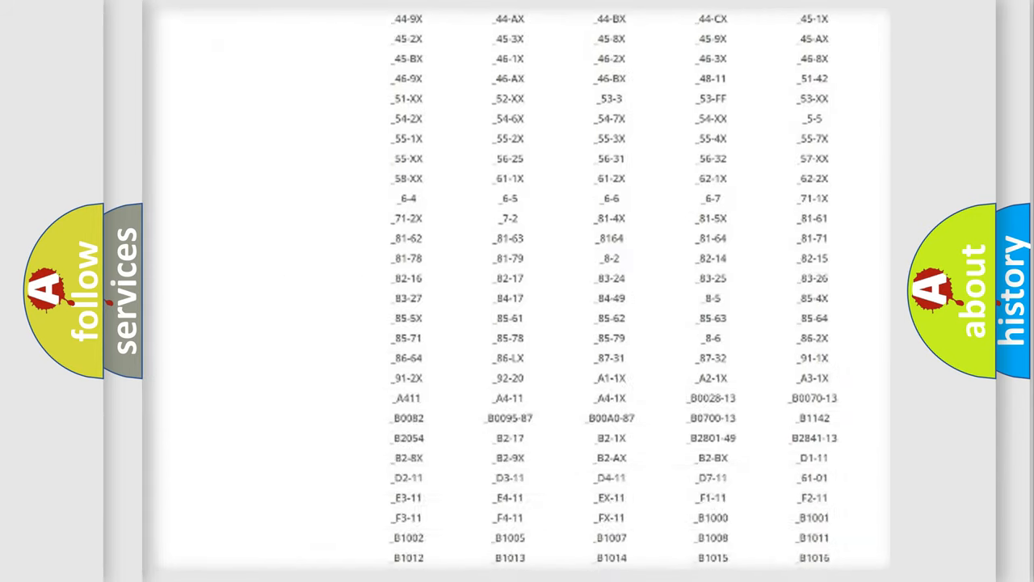
{"action": "scroll", "scroll_direction": "down", "scroll_amount": 3}
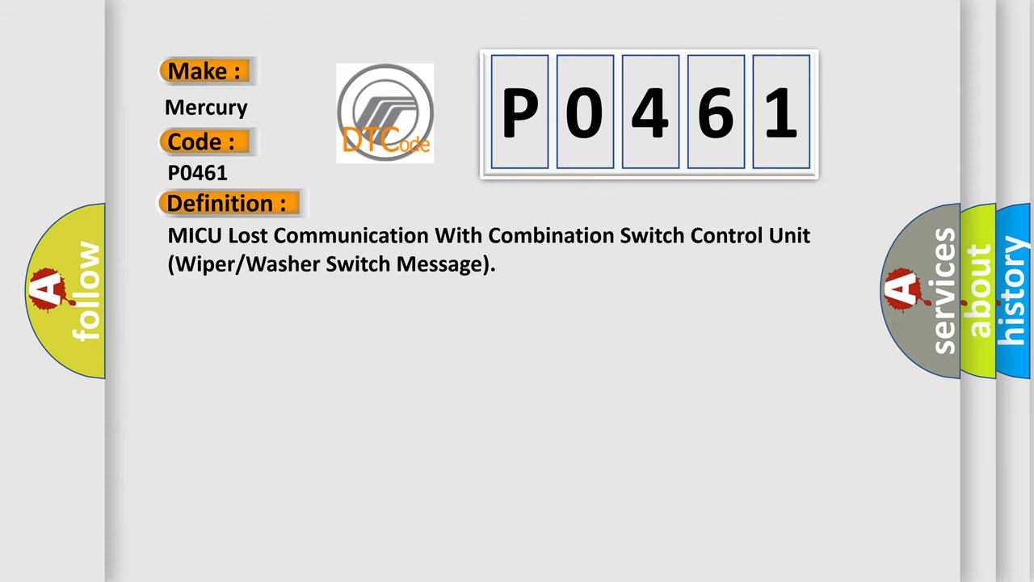
Advance the Mercury P0461 card from its definition to the poor MICU communication description.
{"action": "left_click", "coordinate": [421, 203]}
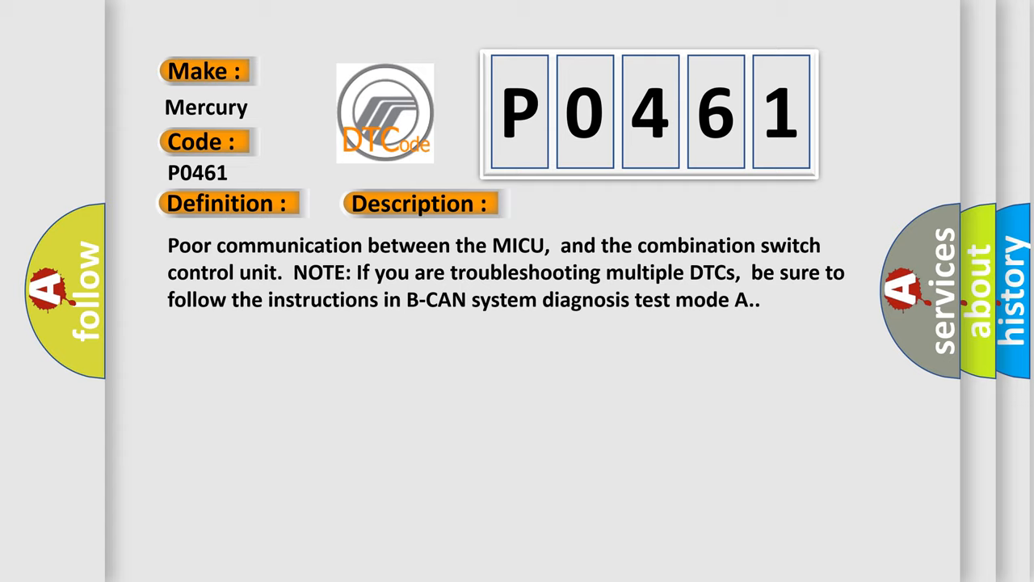